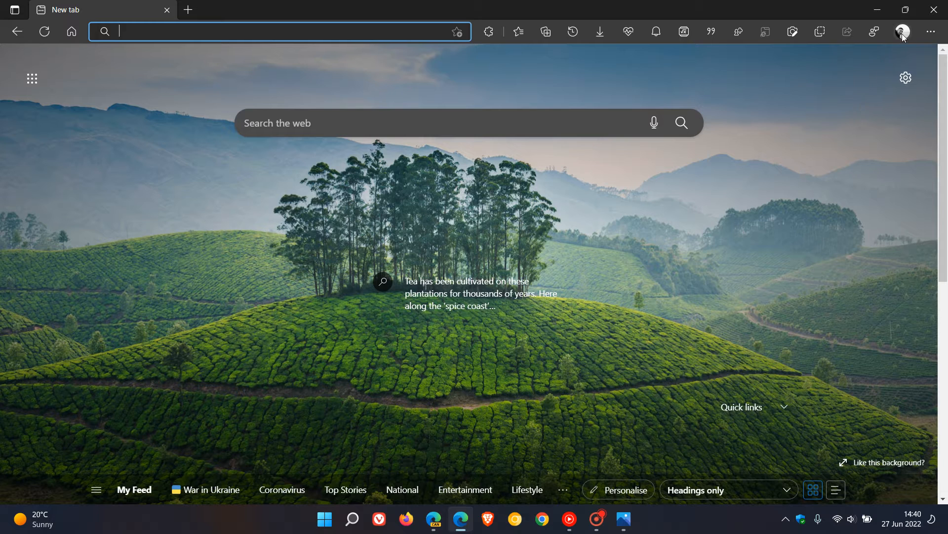
- Open Edge Settings from the toolbar menu to reach the profile overview page
{"action": "left_click", "coordinate": [902, 32]}
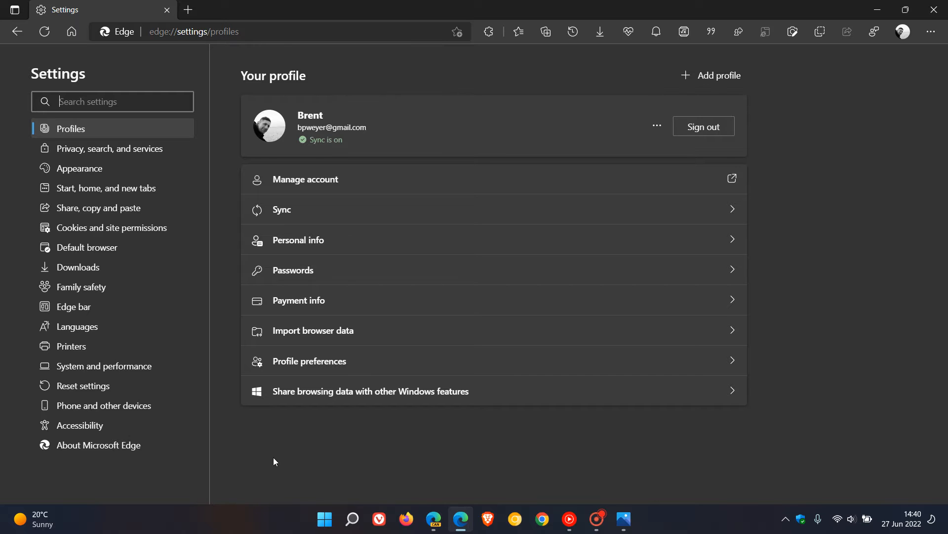
- Select Accessibility in the Settings sidebar to view its see-and-use options
{"action": "left_click", "coordinate": [79, 425]}
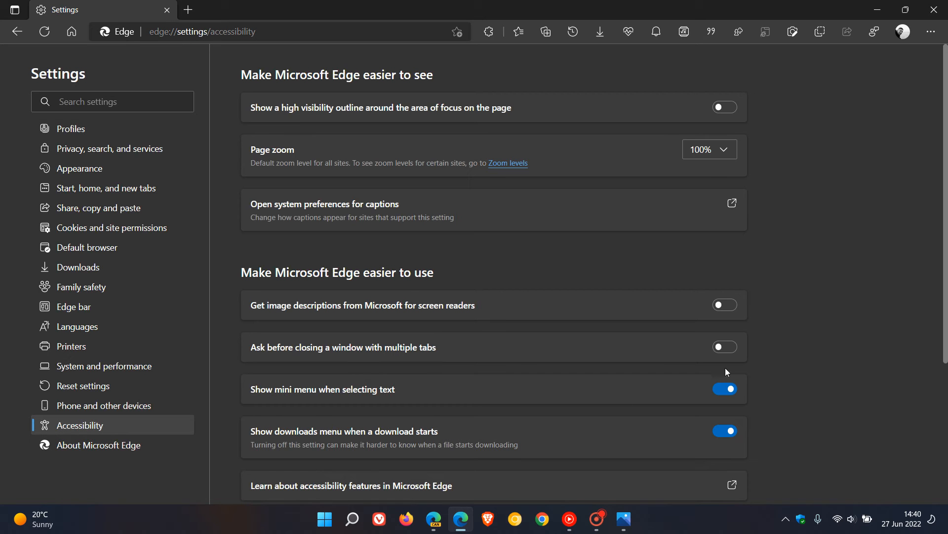
{"action": "mouse_move", "coordinate": [829, 286]}
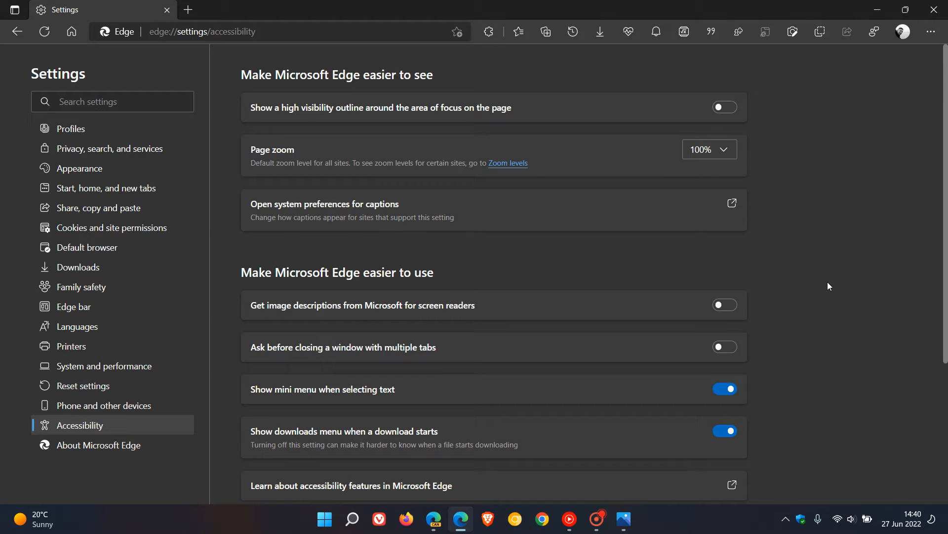
{"action": "mouse_move", "coordinate": [894, 264]}
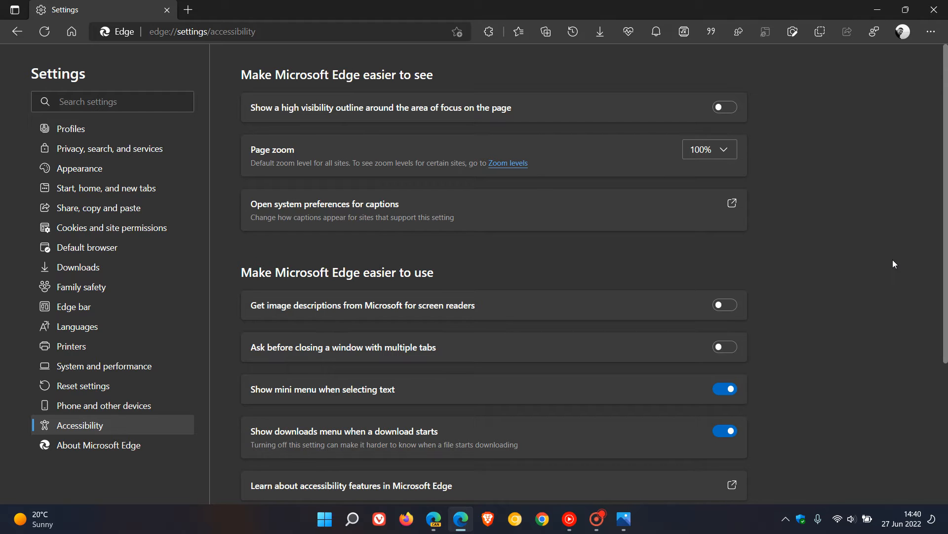
{"action": "mouse_move", "coordinate": [818, 277]}
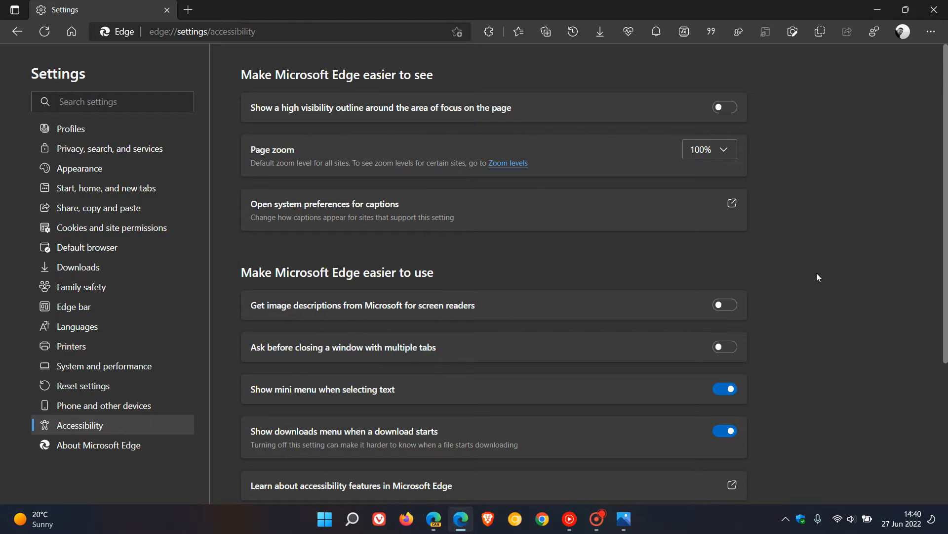
{"action": "mouse_move", "coordinate": [869, 243]}
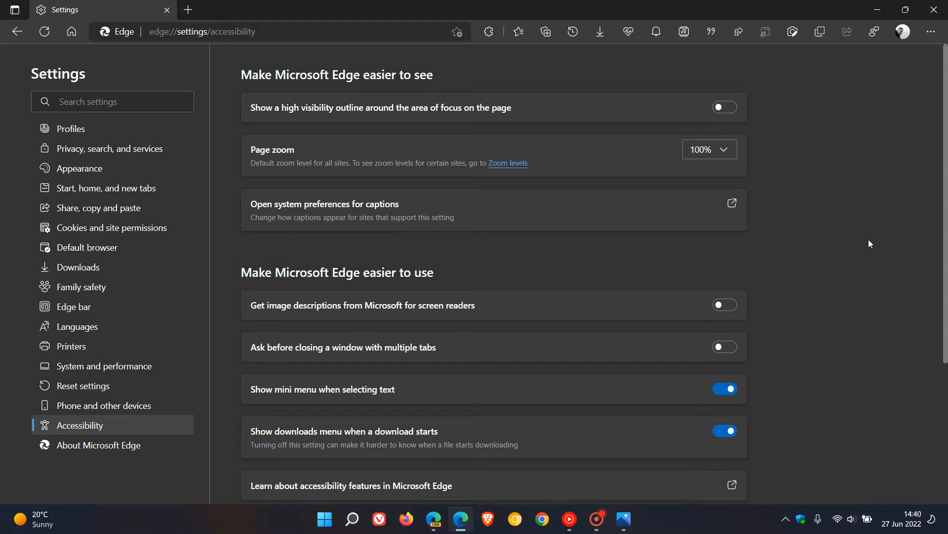
{"action": "mouse_move", "coordinate": [835, 249]}
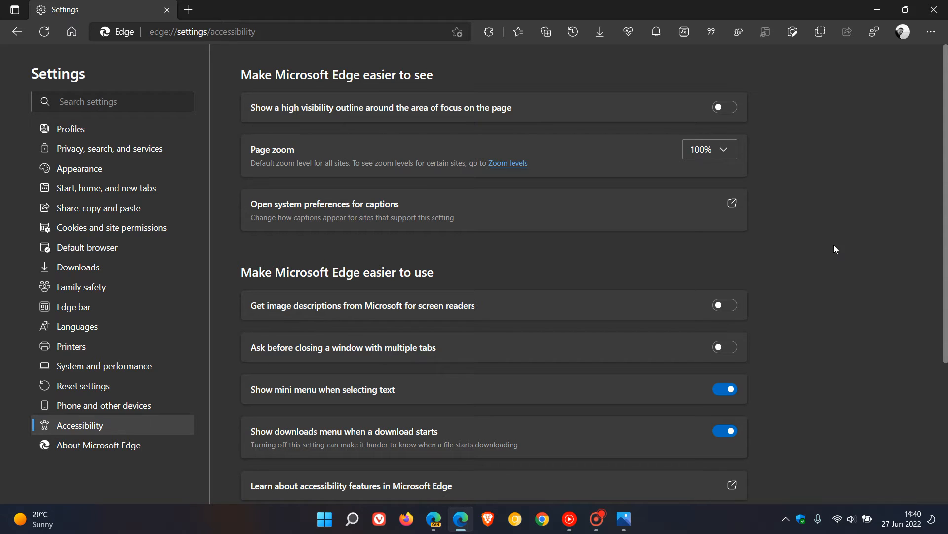
{"action": "mouse_move", "coordinate": [834, 243]}
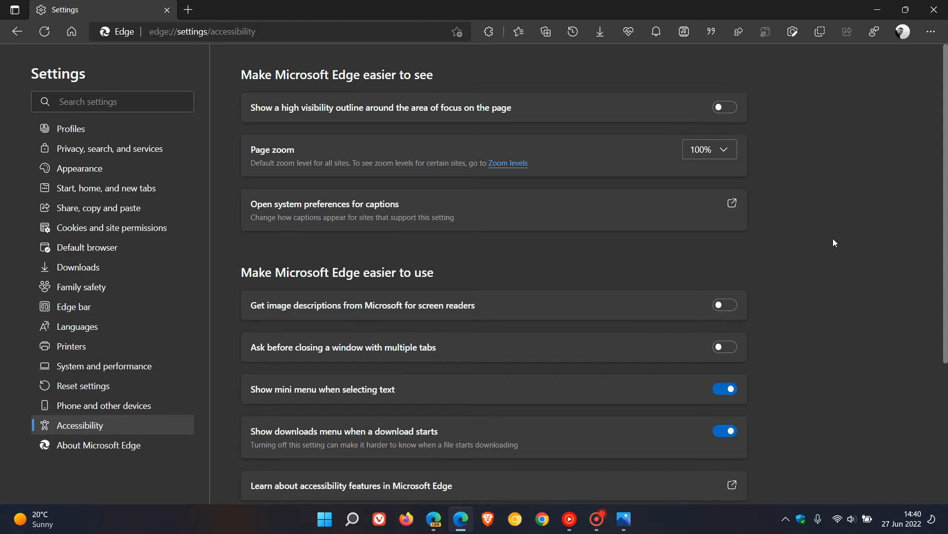
{"action": "mouse_move", "coordinate": [492, 191]}
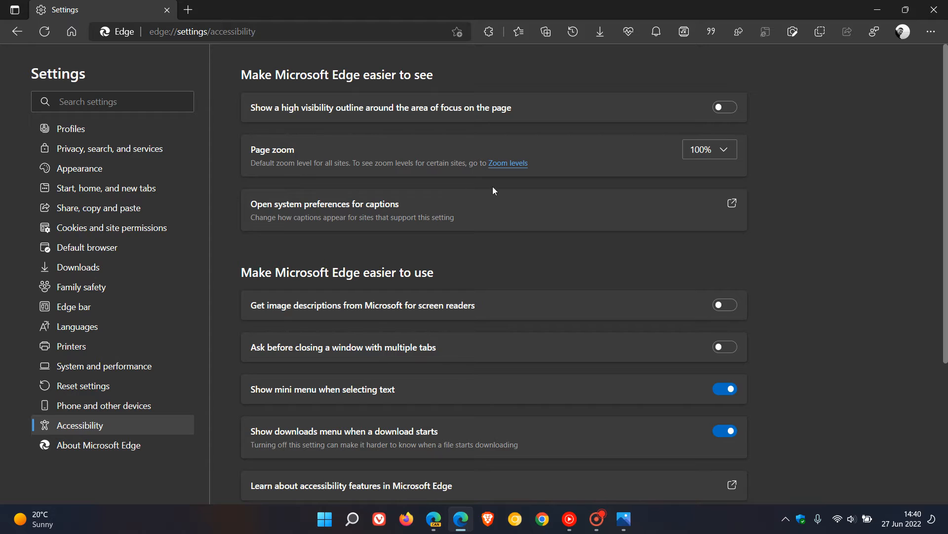
{"action": "mouse_move", "coordinate": [577, 189]}
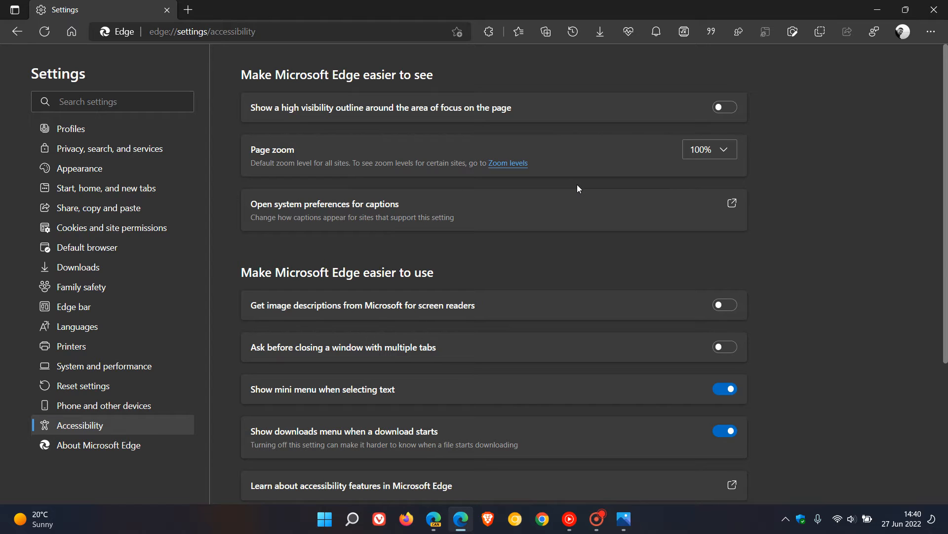
{"action": "mouse_move", "coordinate": [643, 202]}
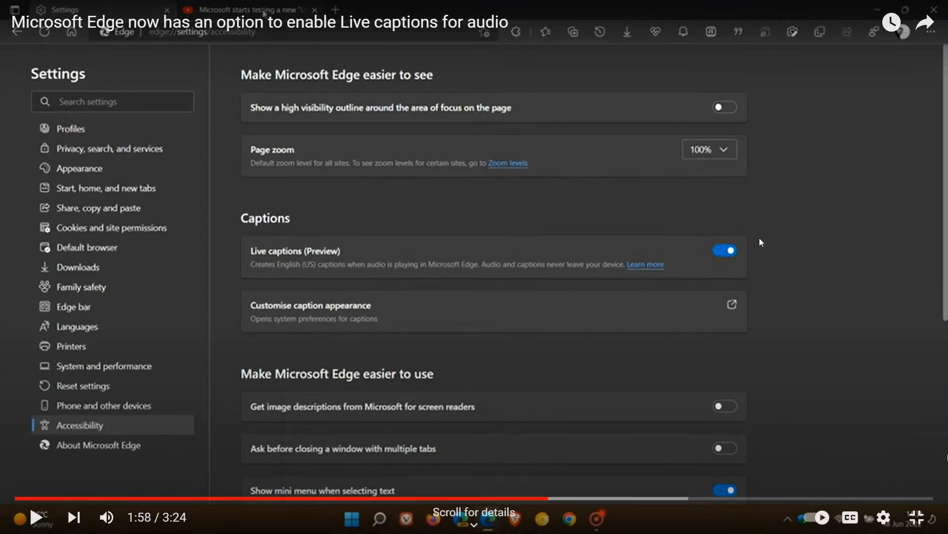
{"action": "mouse_move", "coordinate": [805, 256]}
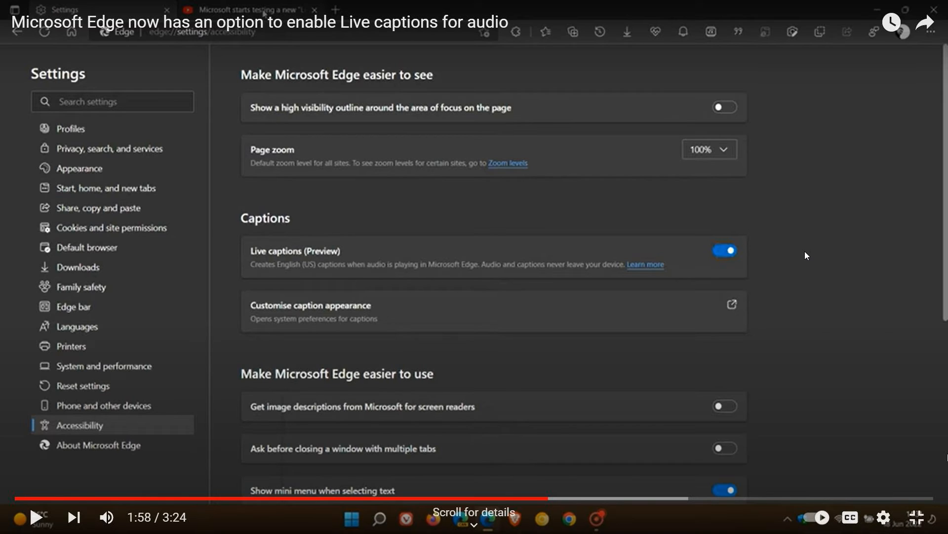
{"action": "mouse_move", "coordinate": [445, 297]}
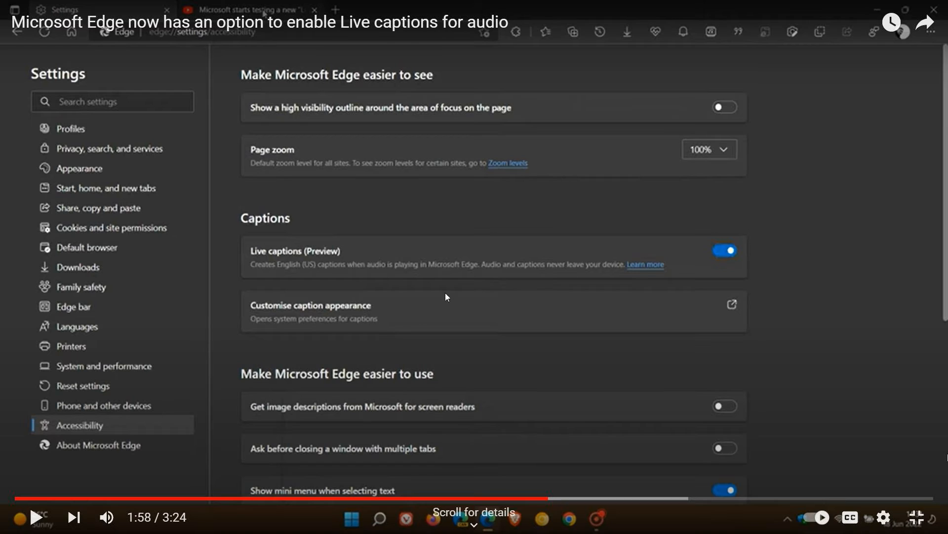
{"action": "mouse_move", "coordinate": [563, 262]}
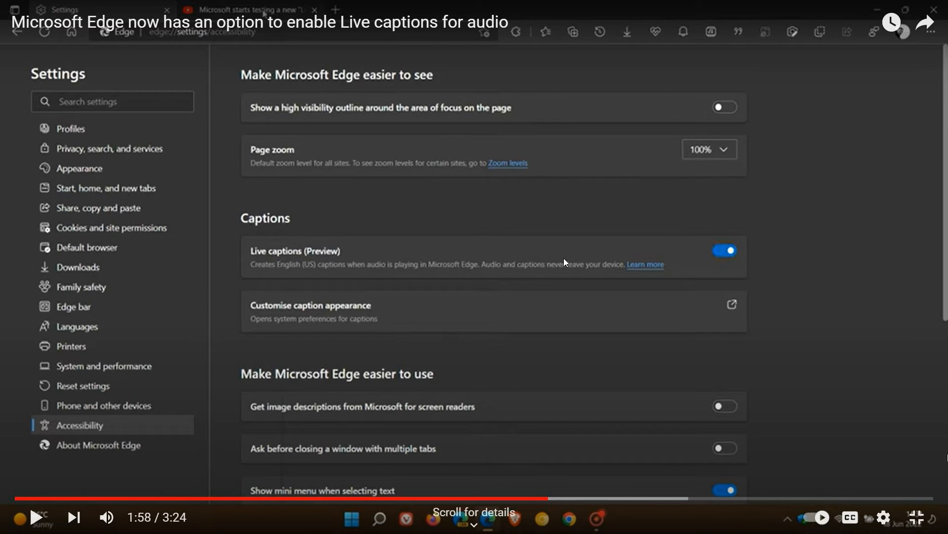
{"action": "mouse_move", "coordinate": [754, 253]}
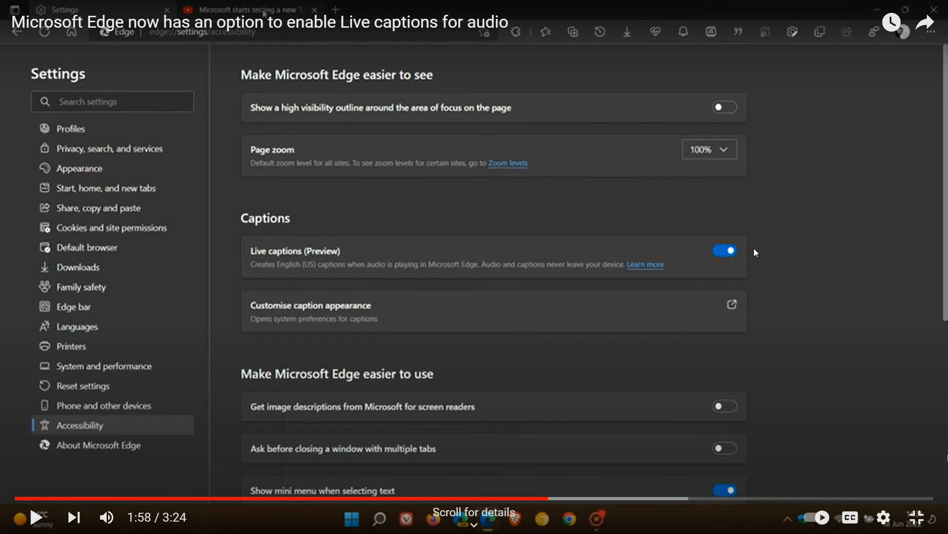
{"action": "mouse_move", "coordinate": [410, 210]}
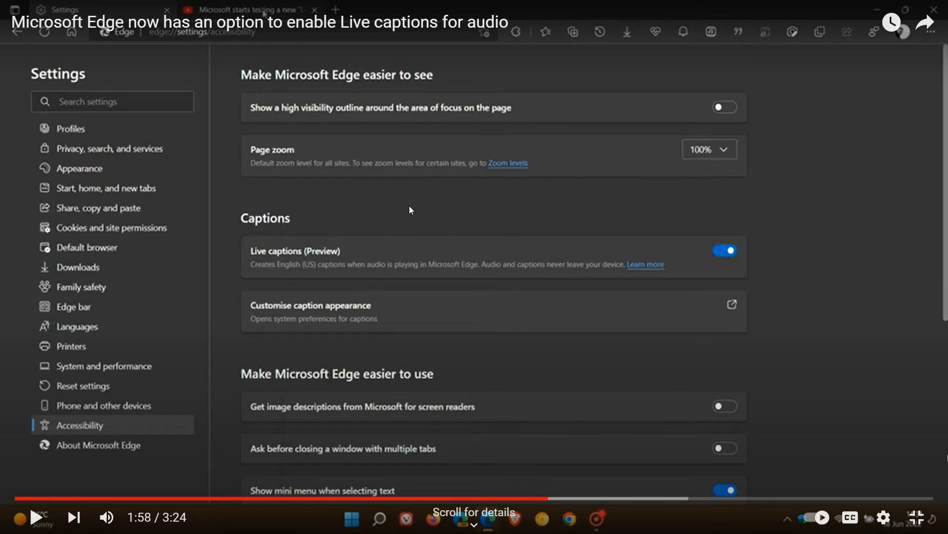
{"action": "mouse_move", "coordinate": [577, 227]}
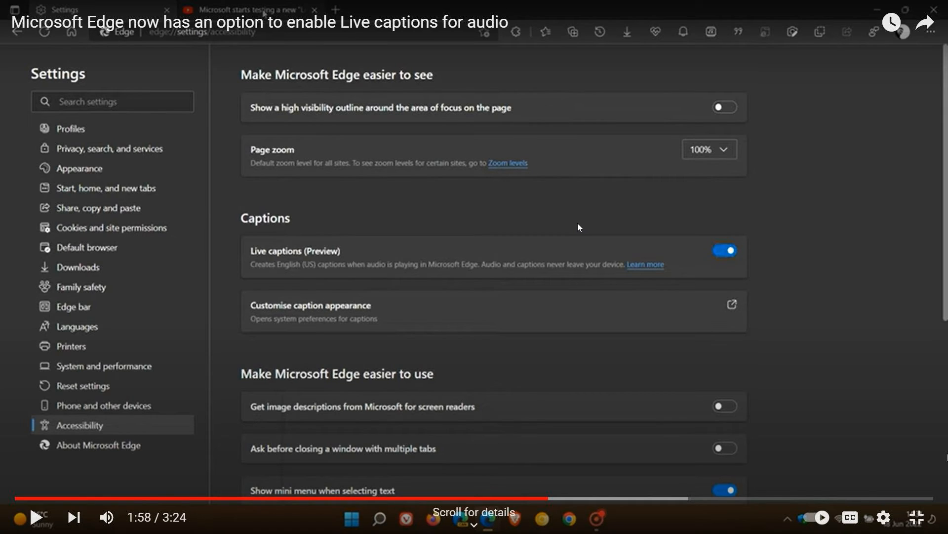
{"action": "mouse_move", "coordinate": [262, 264]}
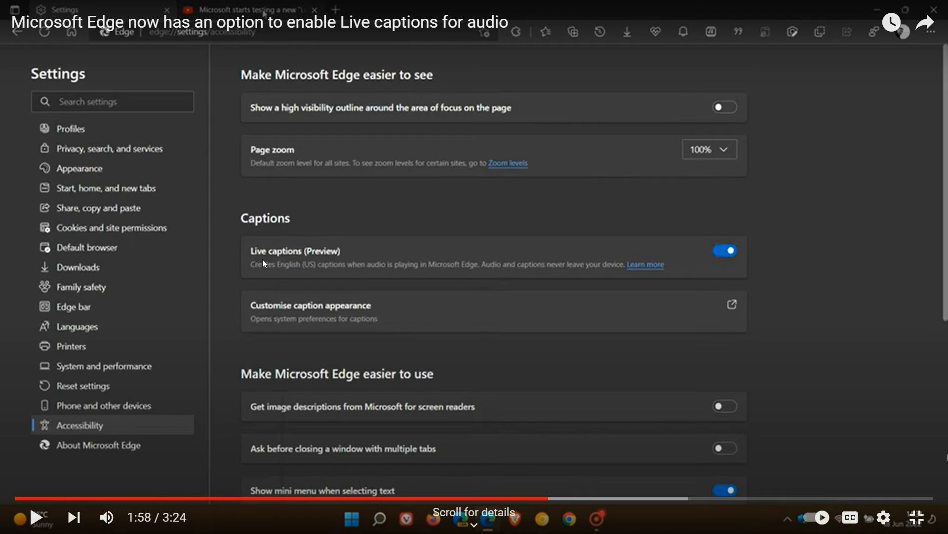
{"action": "mouse_move", "coordinate": [325, 262]}
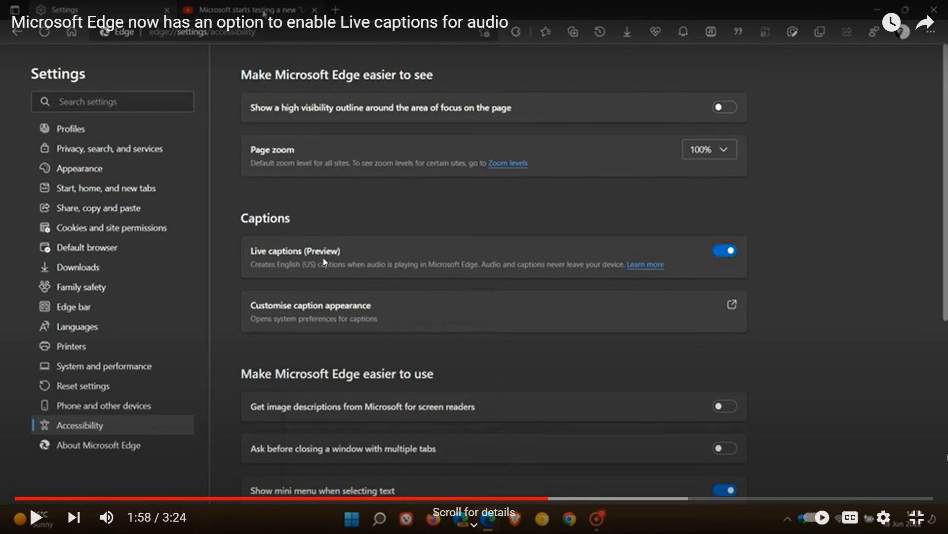
{"action": "mouse_move", "coordinate": [369, 251]}
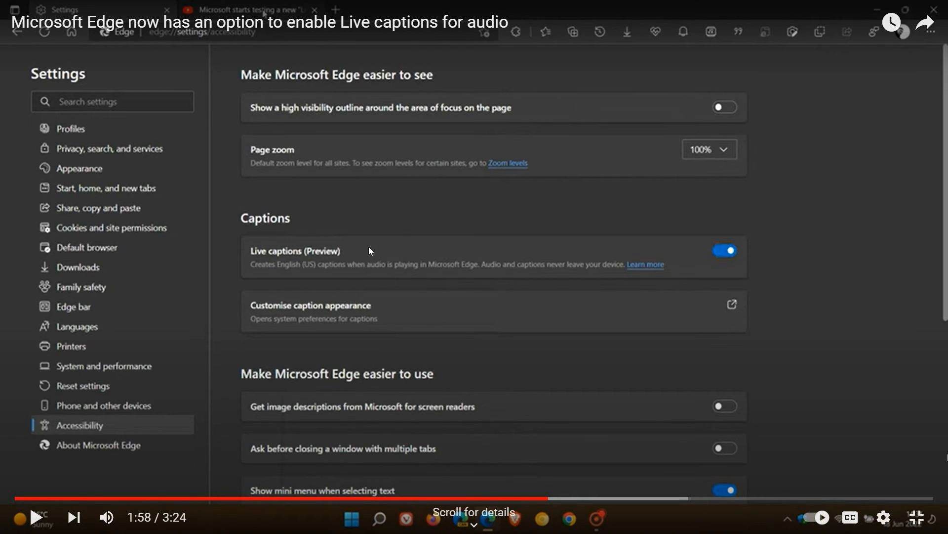
{"action": "mouse_move", "coordinate": [373, 243]}
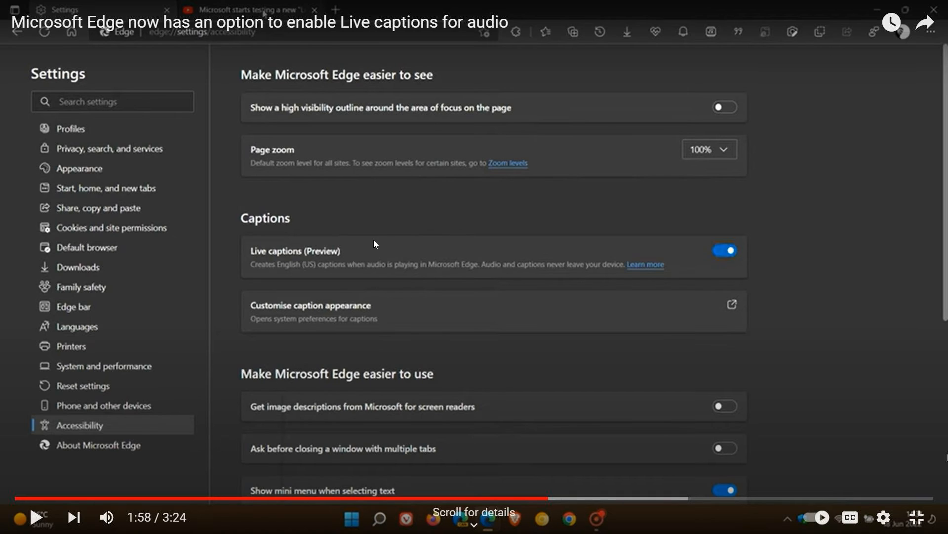
{"action": "mouse_move", "coordinate": [415, 250]}
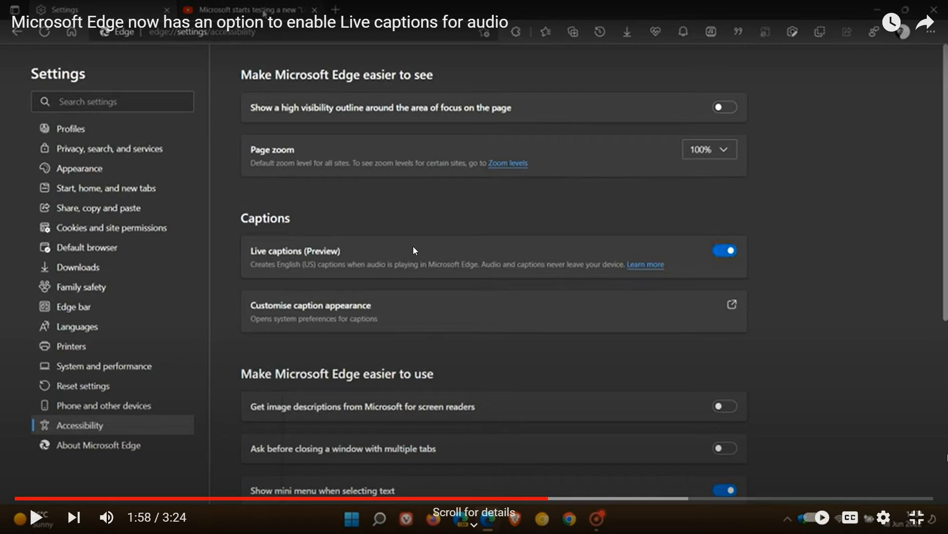
{"action": "mouse_move", "coordinate": [264, 280]}
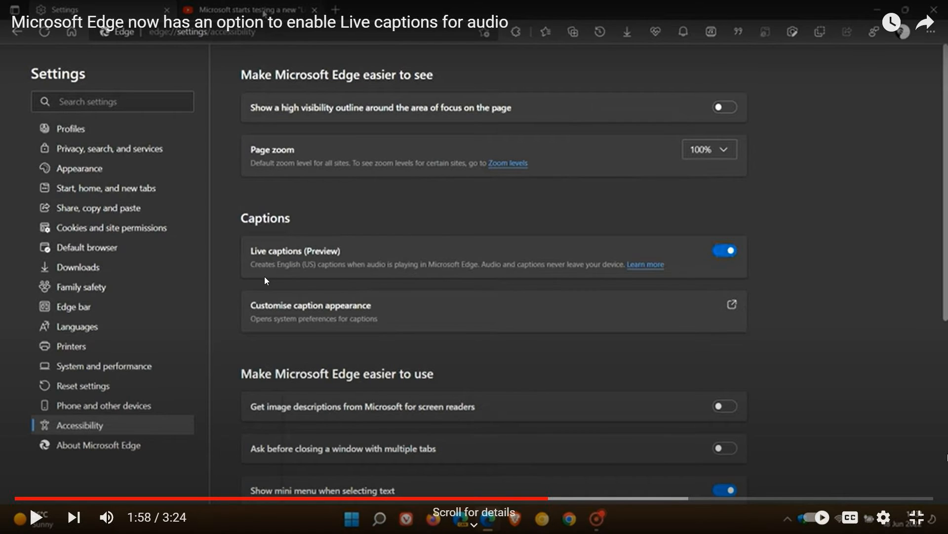
{"action": "mouse_move", "coordinate": [307, 275]}
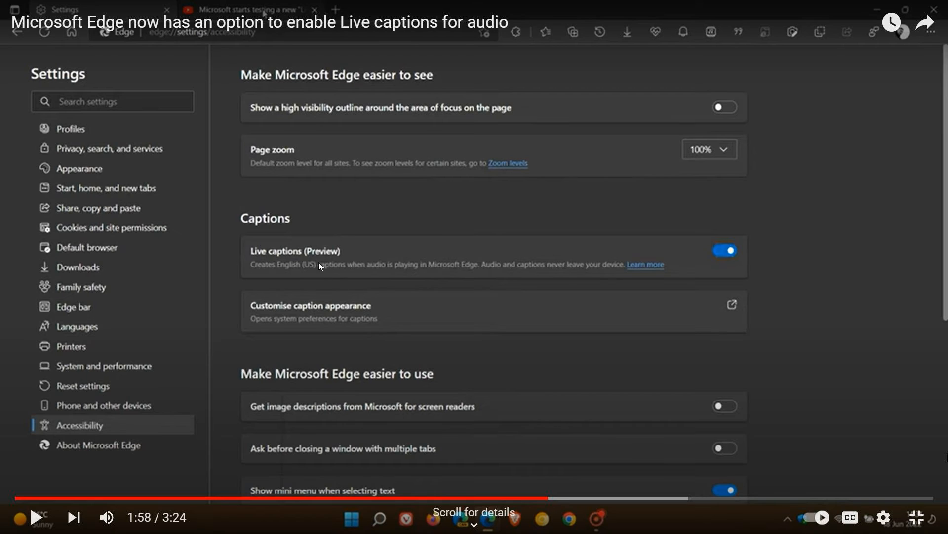
{"action": "mouse_move", "coordinate": [324, 271]}
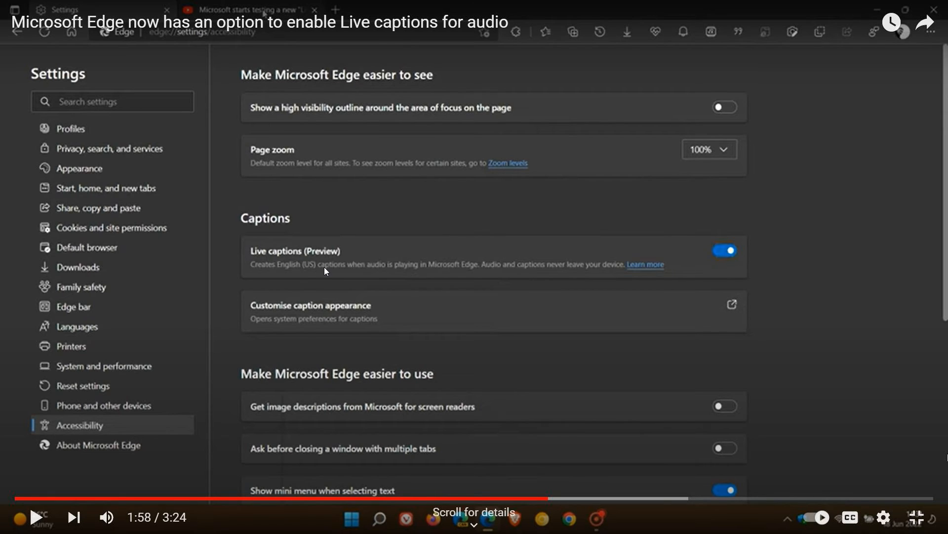
{"action": "mouse_move", "coordinate": [372, 262]}
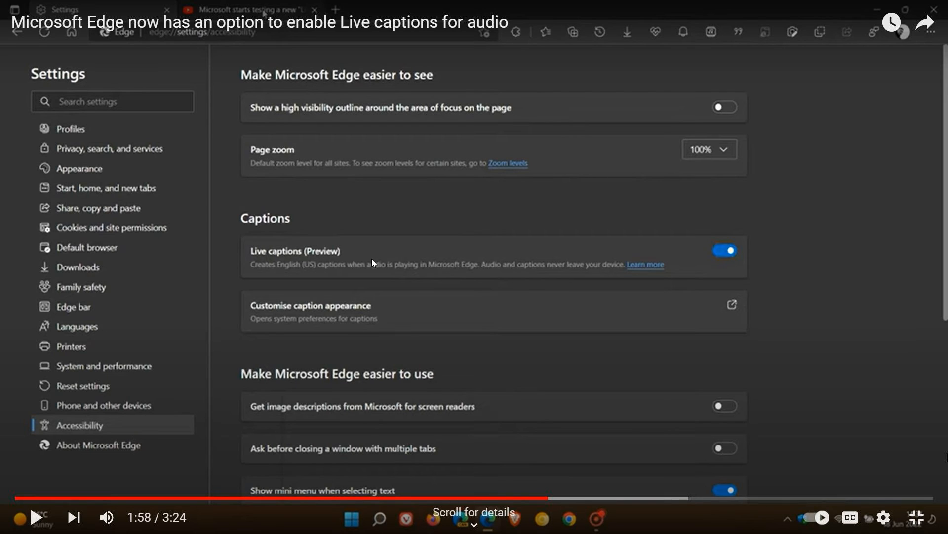
{"action": "mouse_move", "coordinate": [515, 251]}
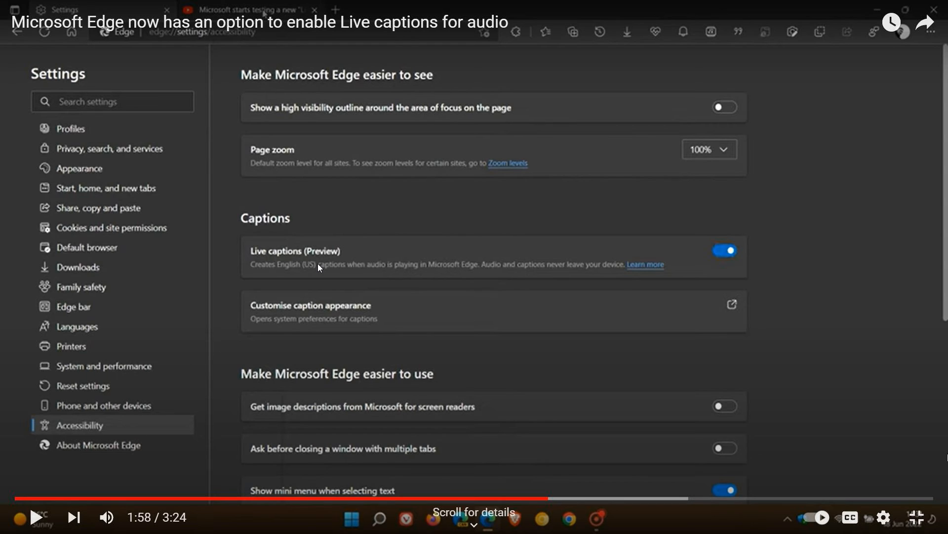
{"action": "mouse_move", "coordinate": [533, 250]}
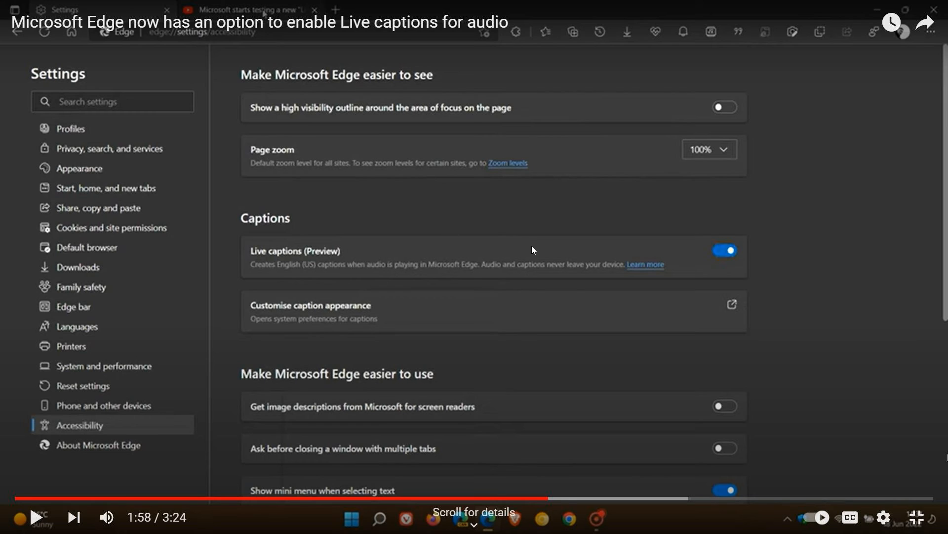
{"action": "mouse_move", "coordinate": [531, 257]}
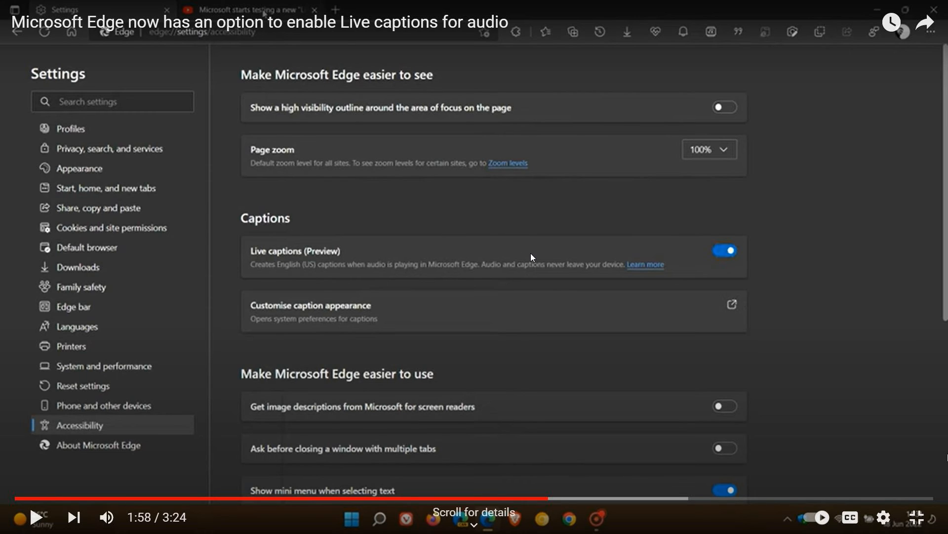
{"action": "mouse_move", "coordinate": [317, 277]}
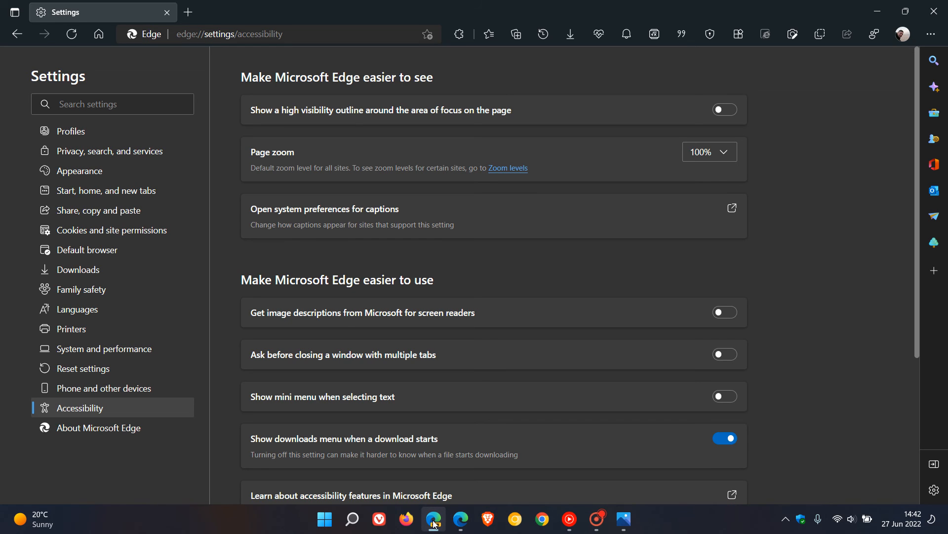
{"action": "mouse_move", "coordinate": [506, 194]}
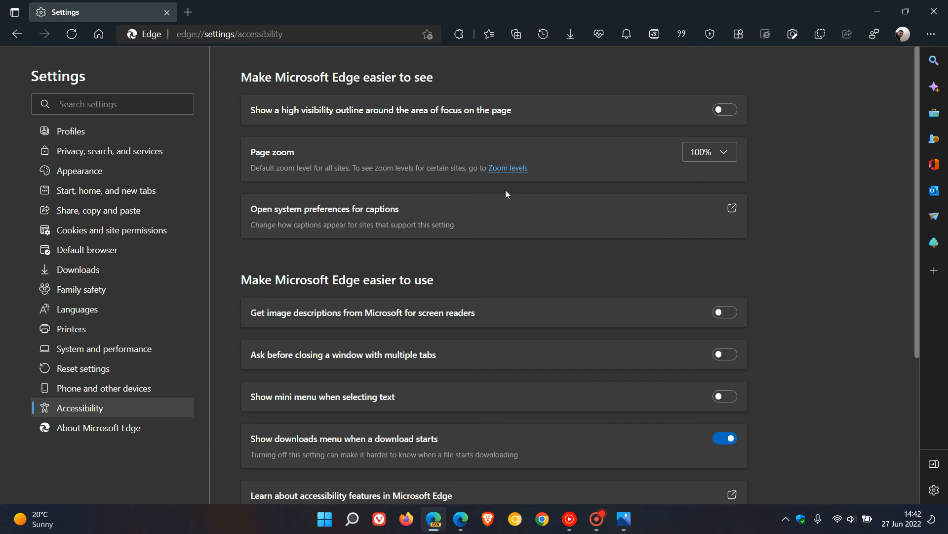
{"action": "mouse_move", "coordinate": [518, 194]}
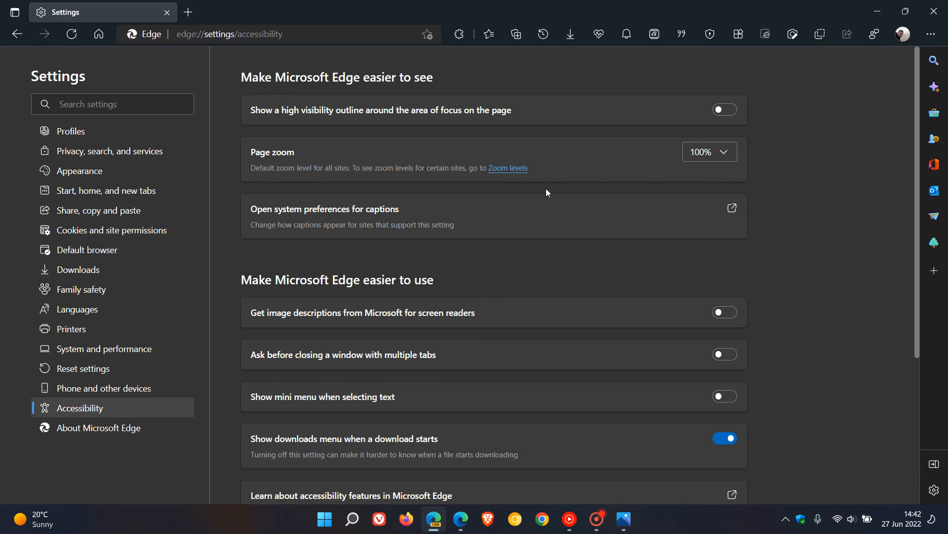
- Switch to the regular Edge window from the taskbar
{"action": "left_click", "coordinate": [724, 395]}
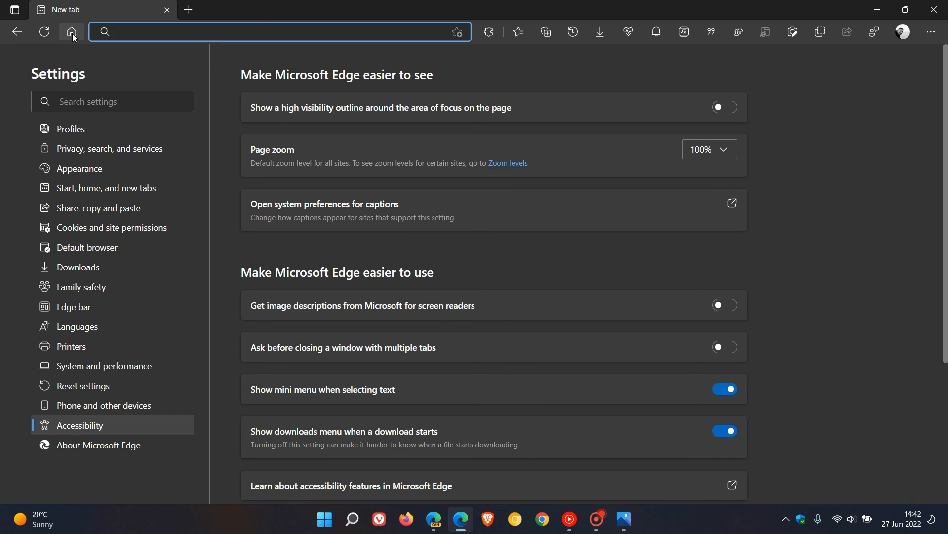
- Bring up the new tab page with the tea plantation background and search box
{"action": "left_click", "coordinate": [71, 32]}
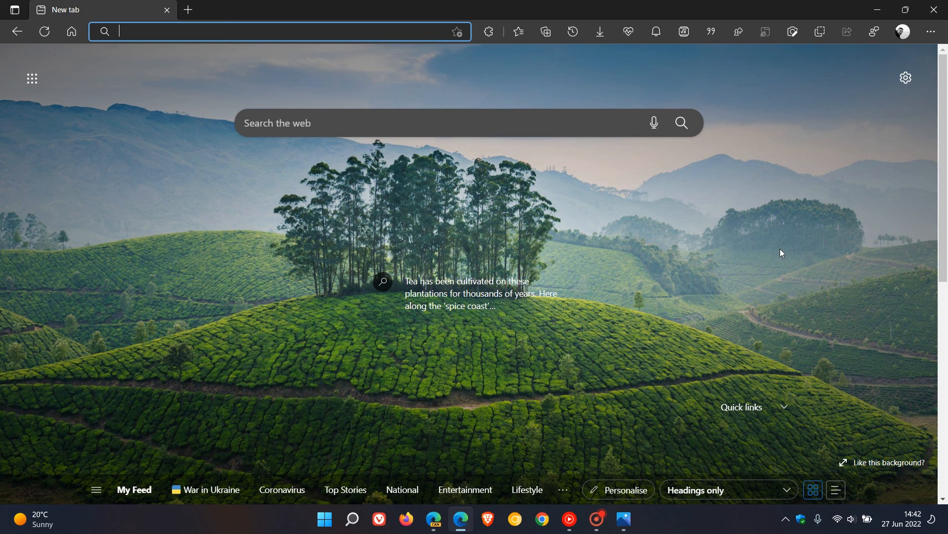
{"action": "mouse_move", "coordinate": [724, 262]}
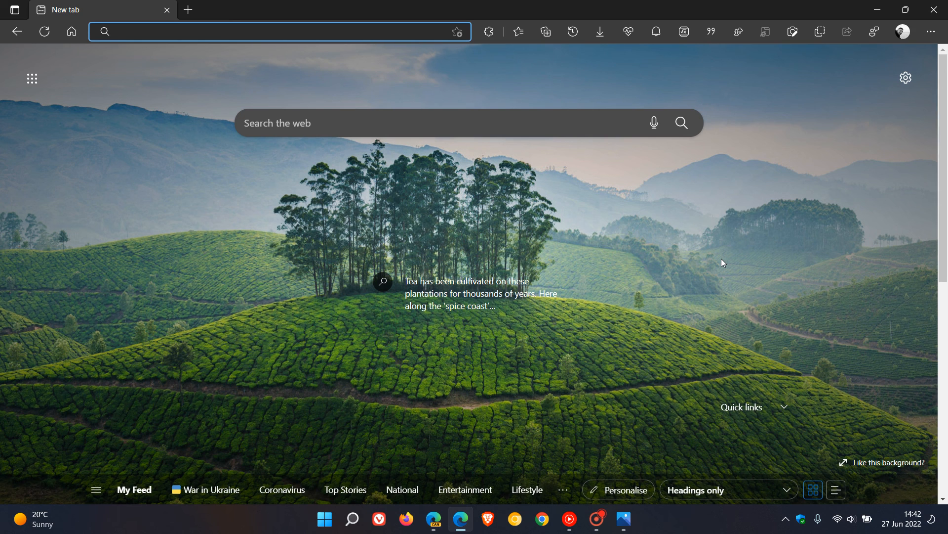
{"action": "mouse_move", "coordinate": [720, 234]}
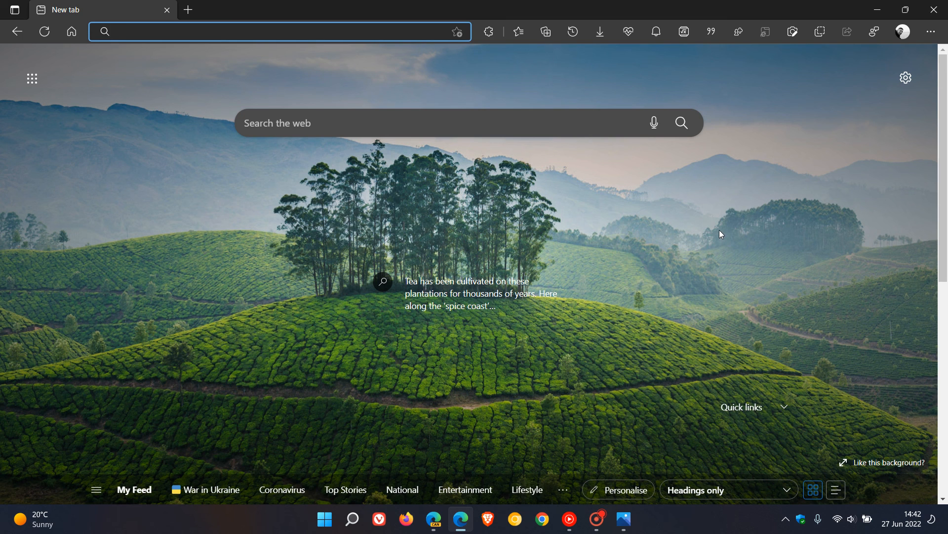
{"action": "mouse_move", "coordinate": [748, 219]}
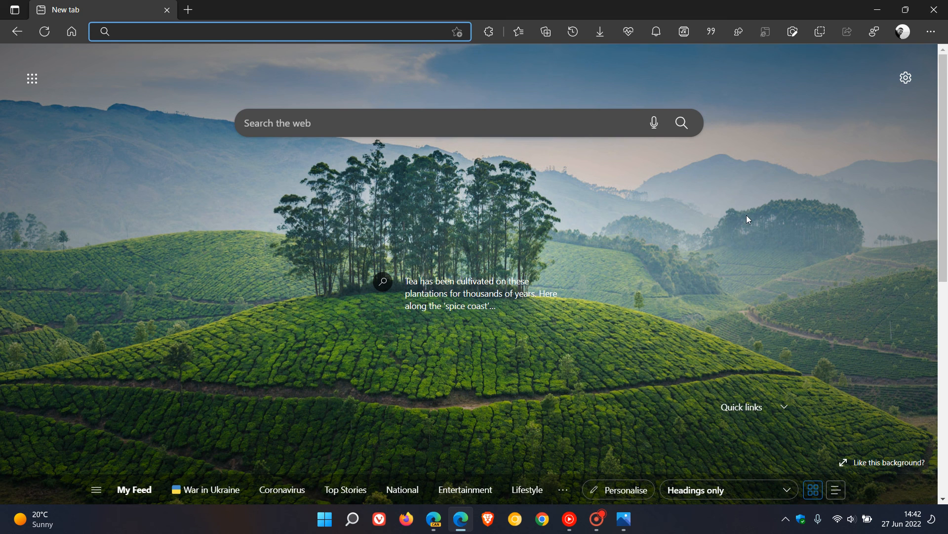